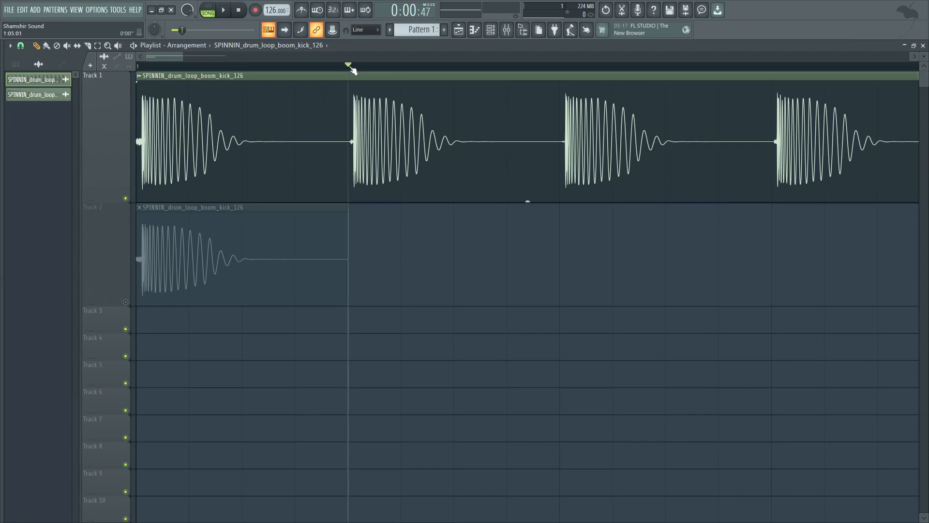
mouse_move(353, 61)
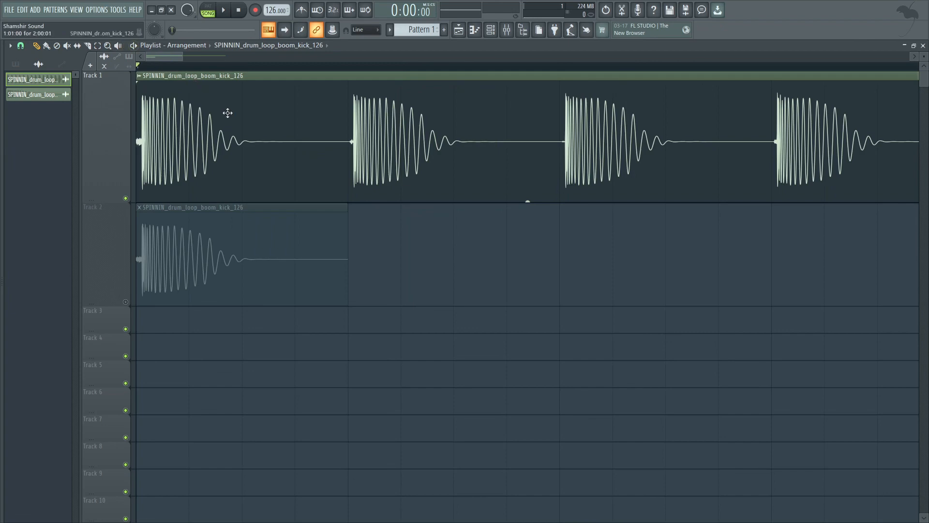
mouse_move(259, 129)
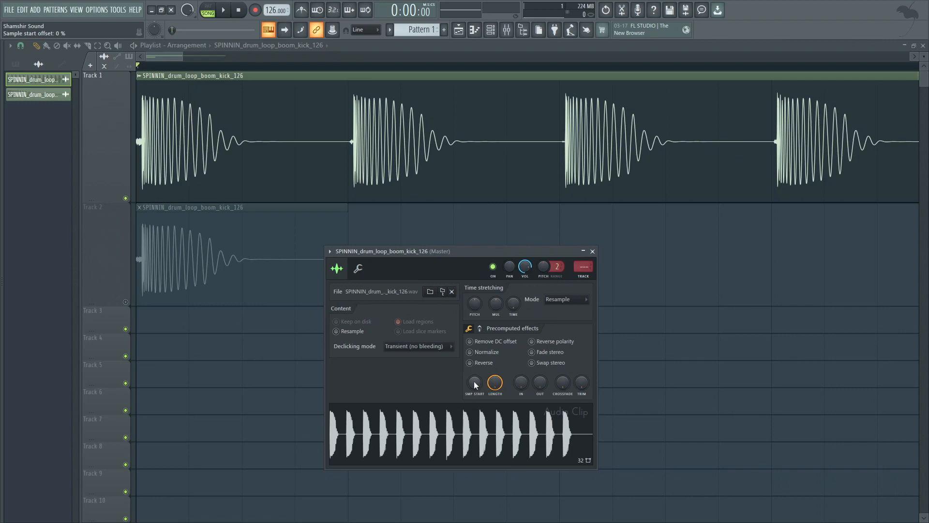
mouse_move(474, 385)
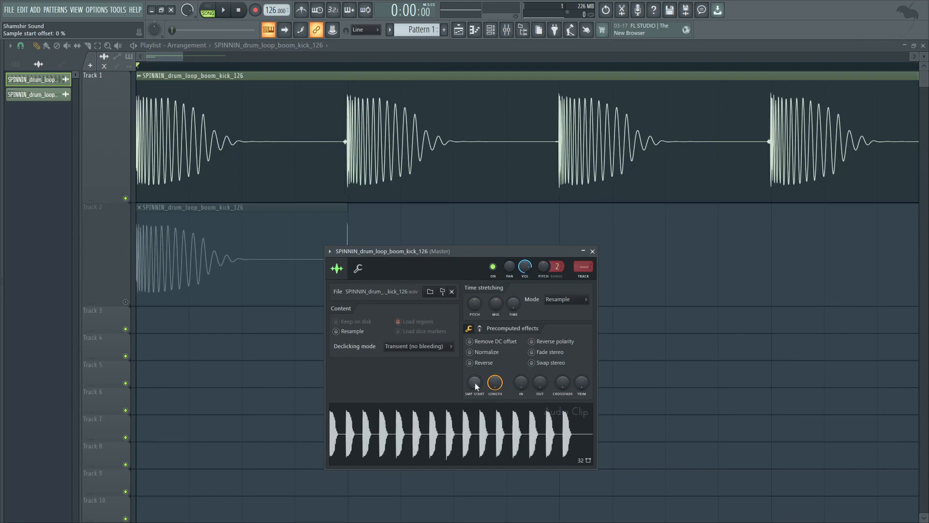
Make Track 2's kick a unique sample and trim its start offset to about 3%.
drag(391, 251, 519, 245)
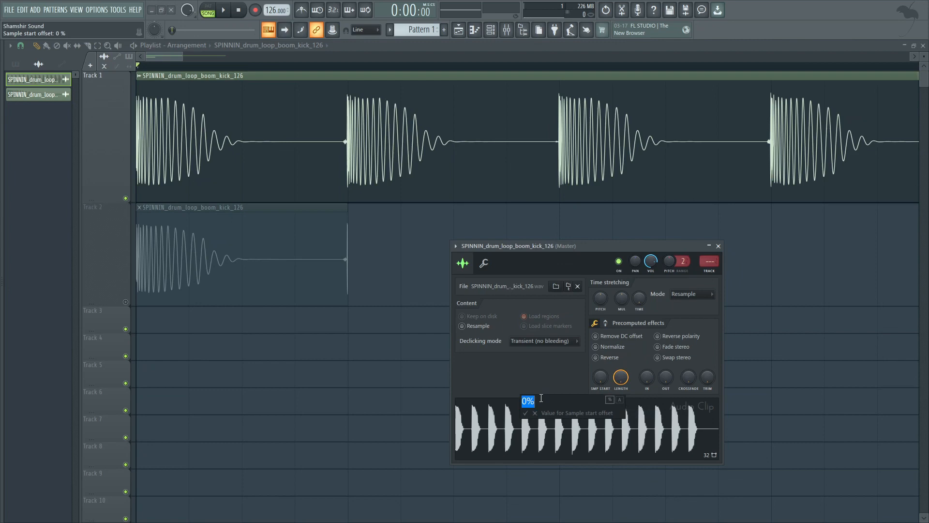
text(0.16)
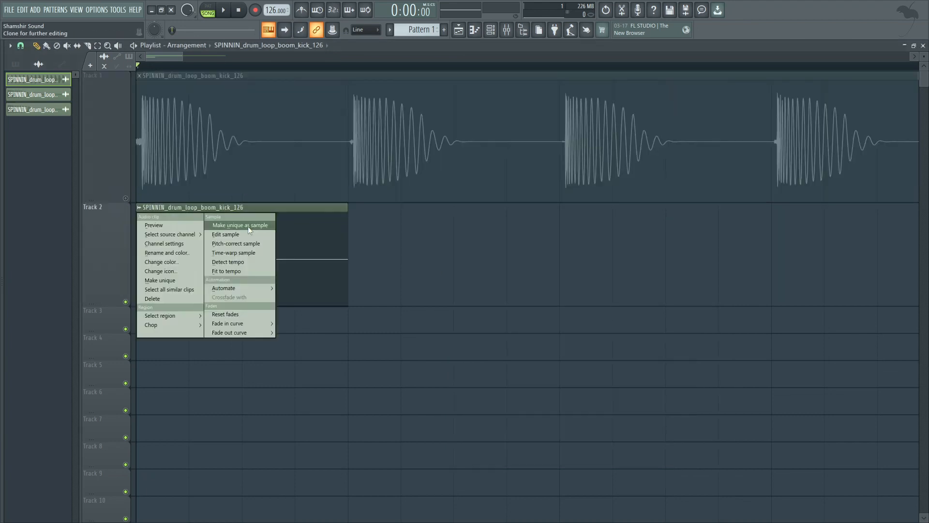
click(240, 224)
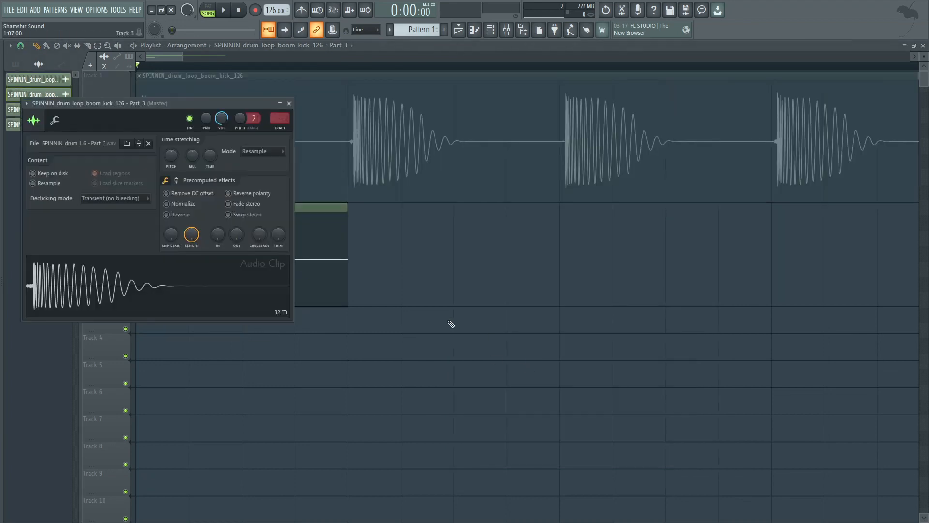
drag(77, 103, 498, 195)
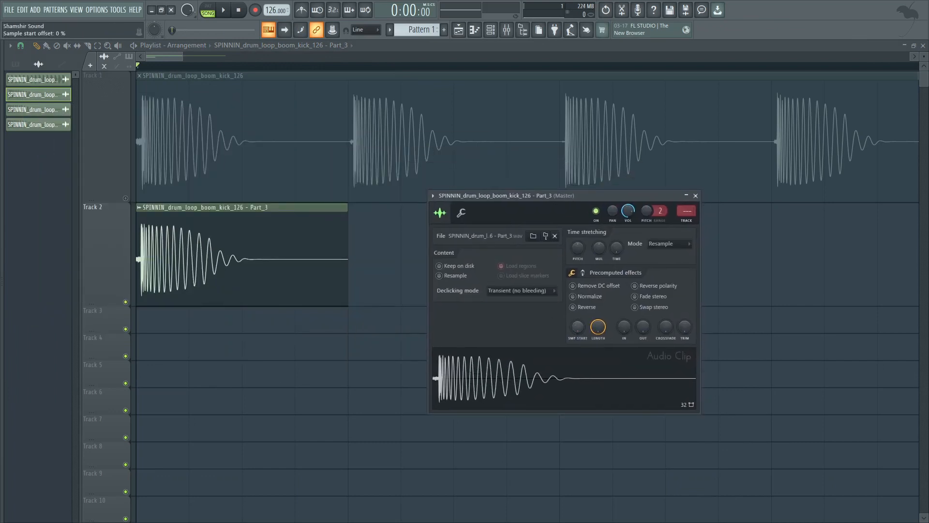
drag(576, 327, 576, 323)
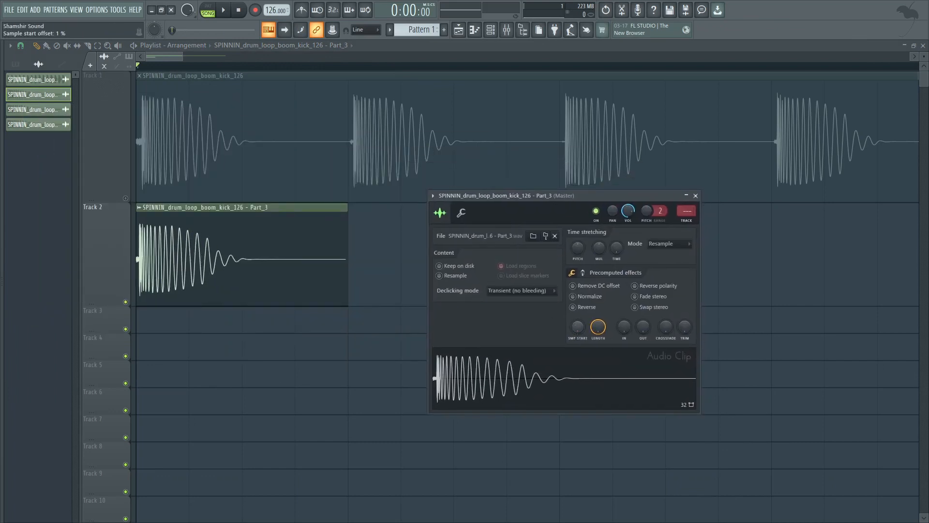
drag(577, 326, 577, 320)
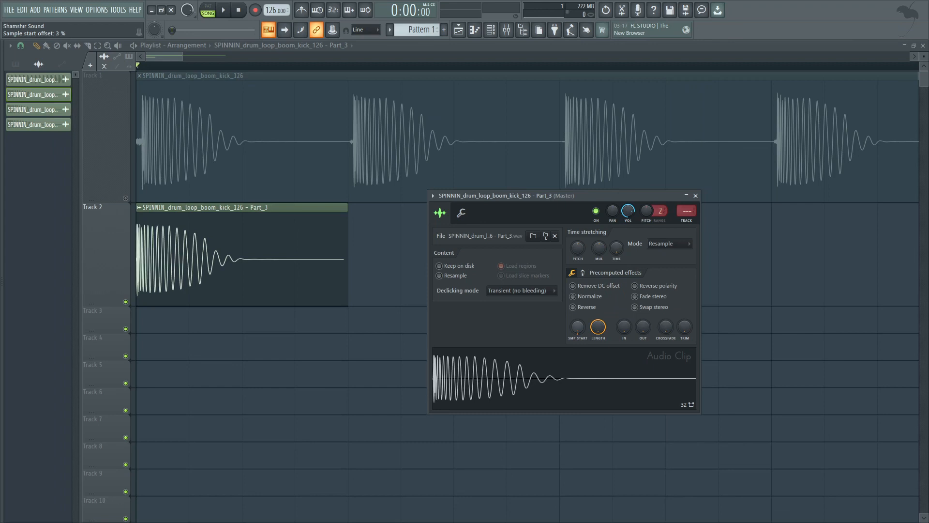
mouse_move(310, 245)
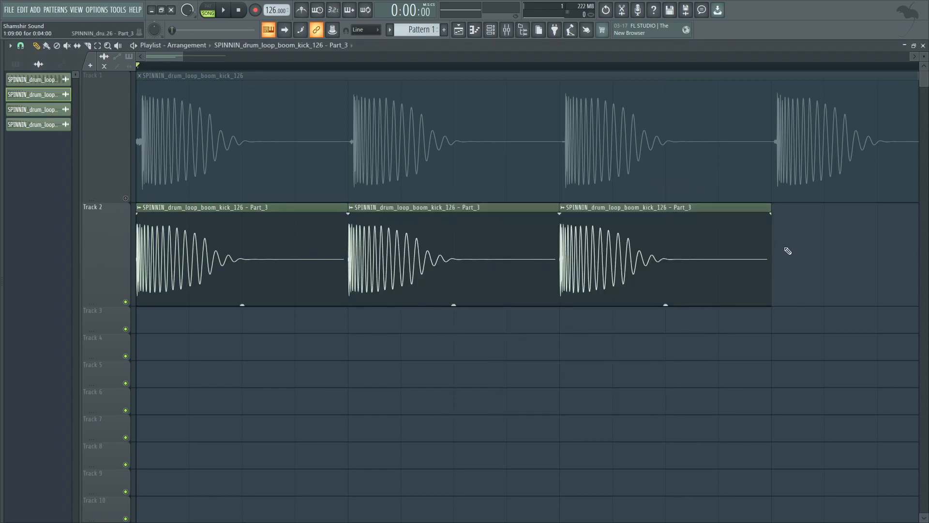
mouse_move(613, 263)
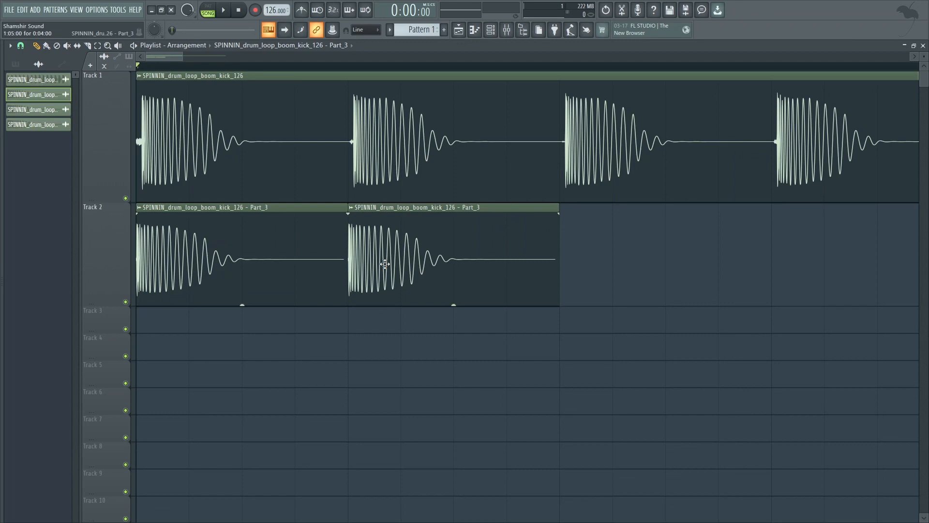
mouse_move(355, 218)
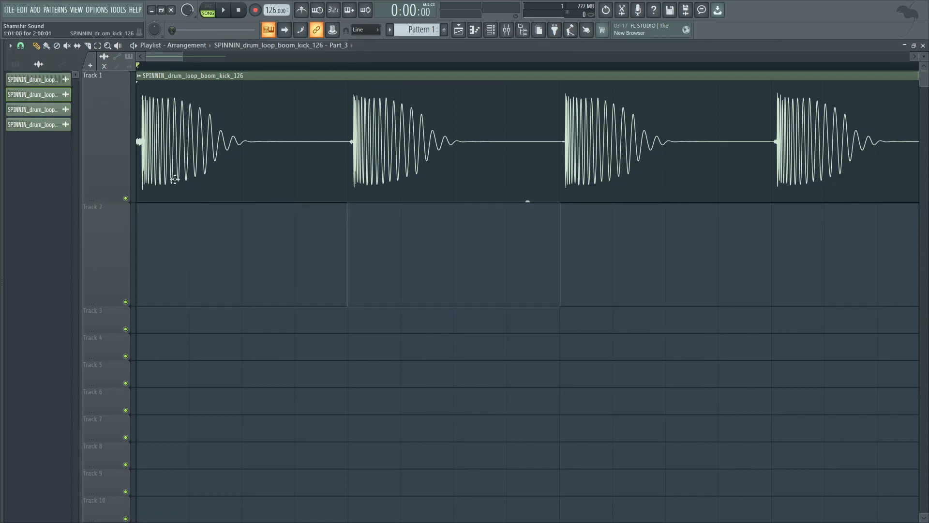
Set the project timebase to 960 PPQ in the project general settings.
click(97, 9)
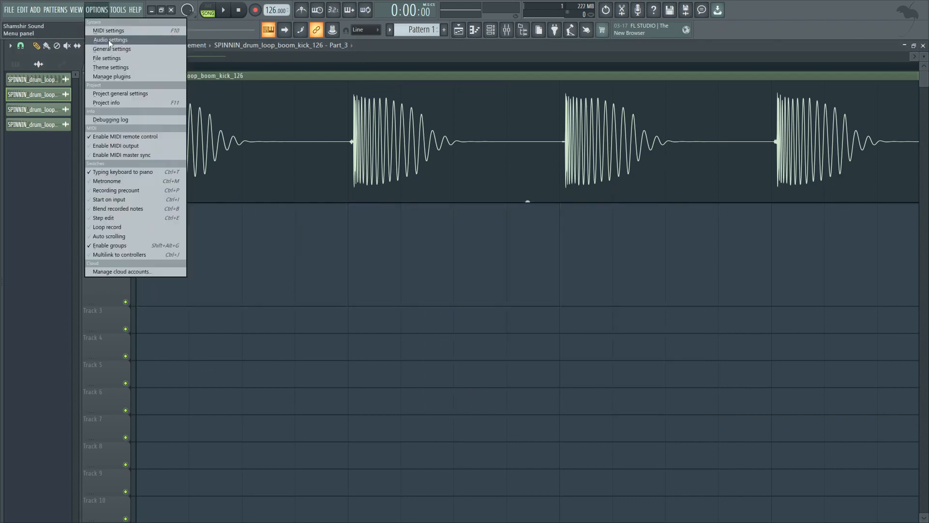
mouse_move(112, 48)
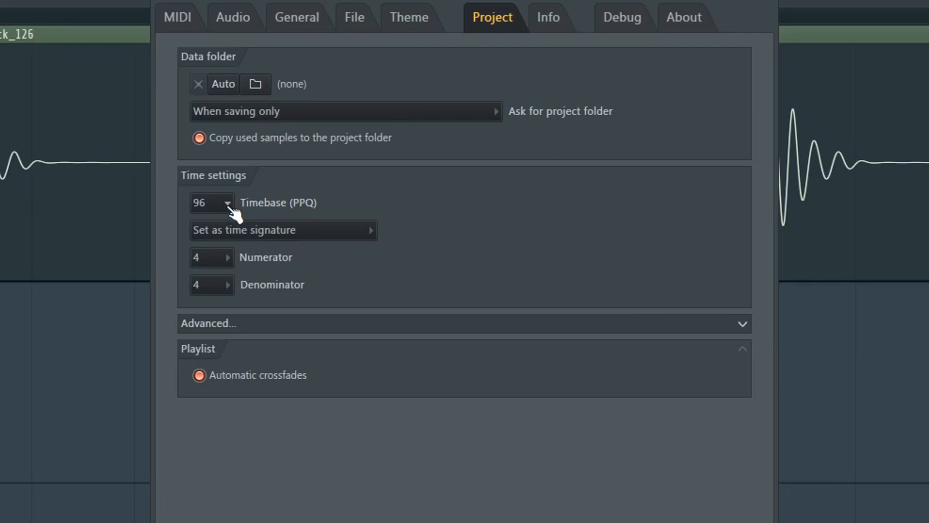
click(212, 203)
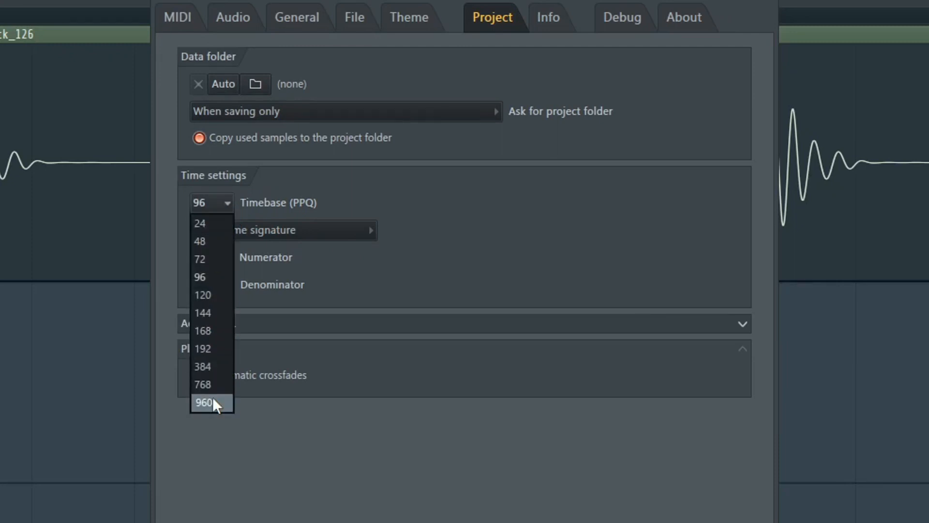
click(203, 402)
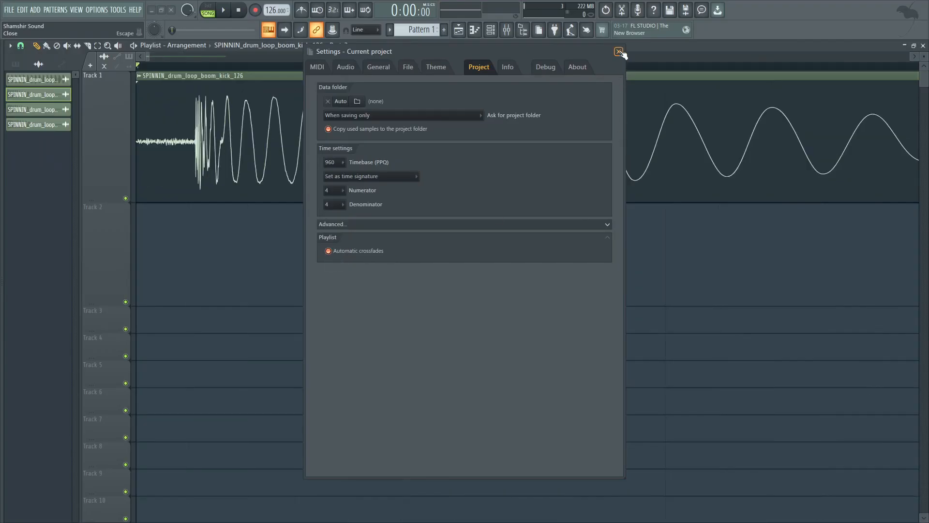
Close the project settings window and return to Track 1's kick loop in the playlist.
click(618, 51)
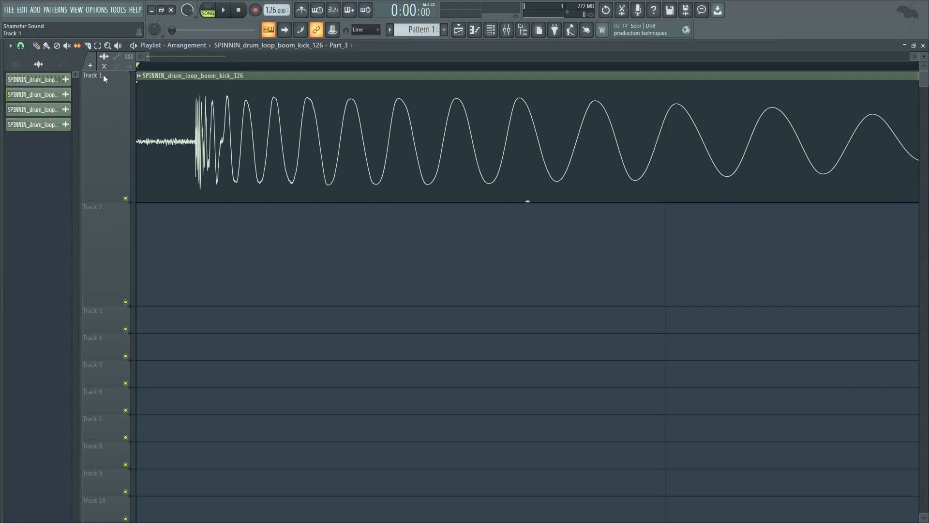
click(21, 46)
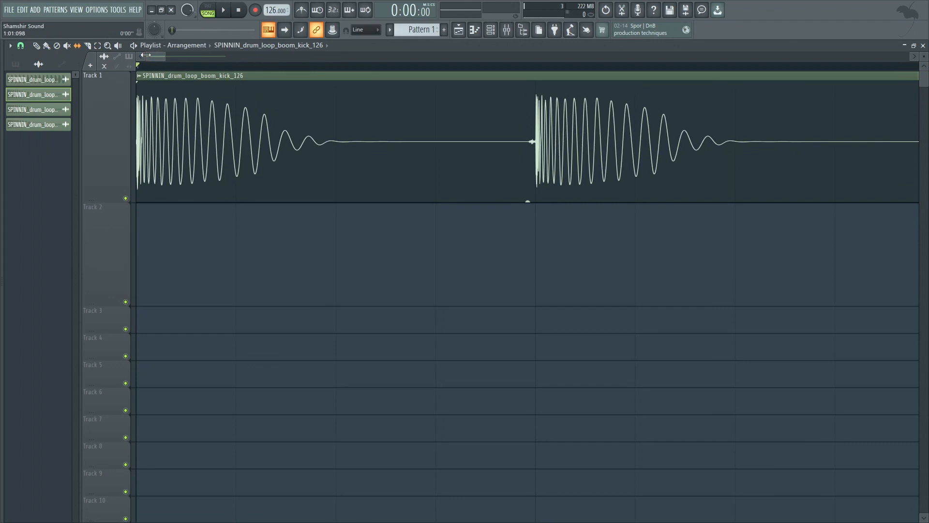
mouse_move(443, 196)
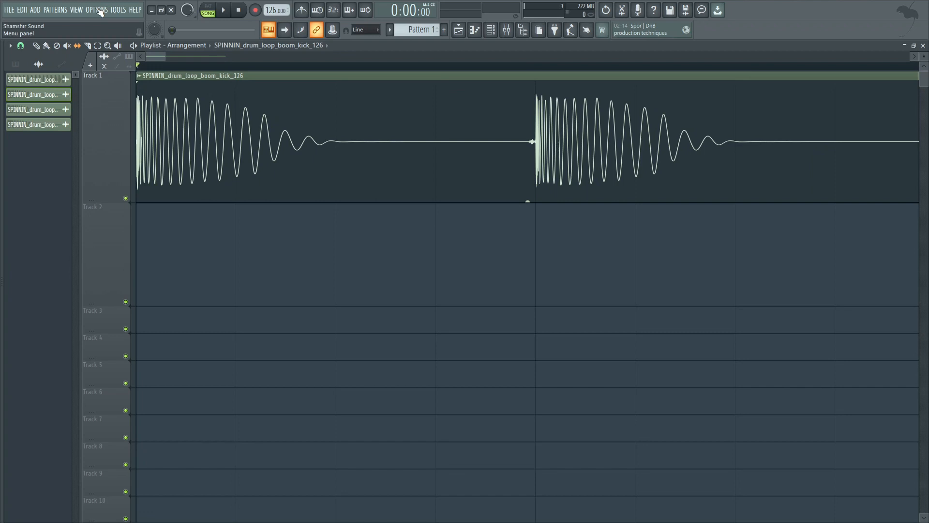
Change the project timebase to 96 PPQ and accept the data-loss warning.
click(97, 10)
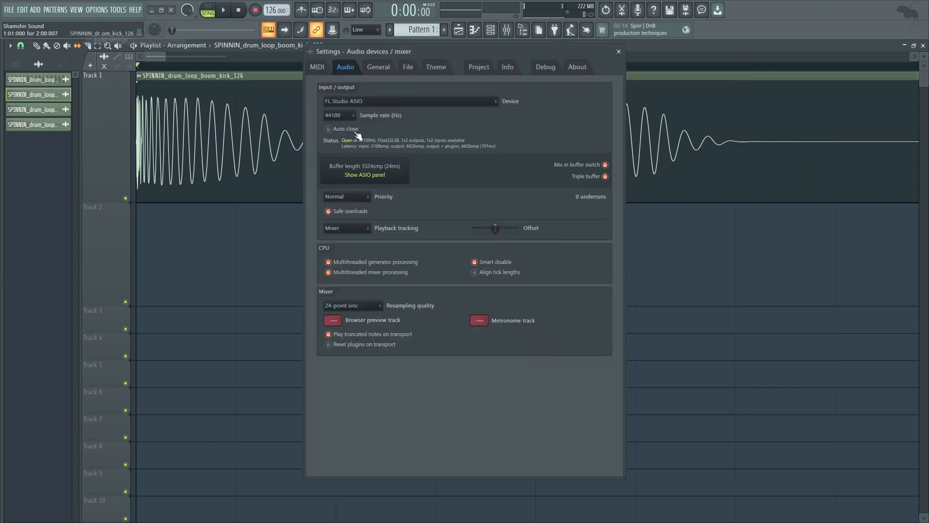
click(479, 66)
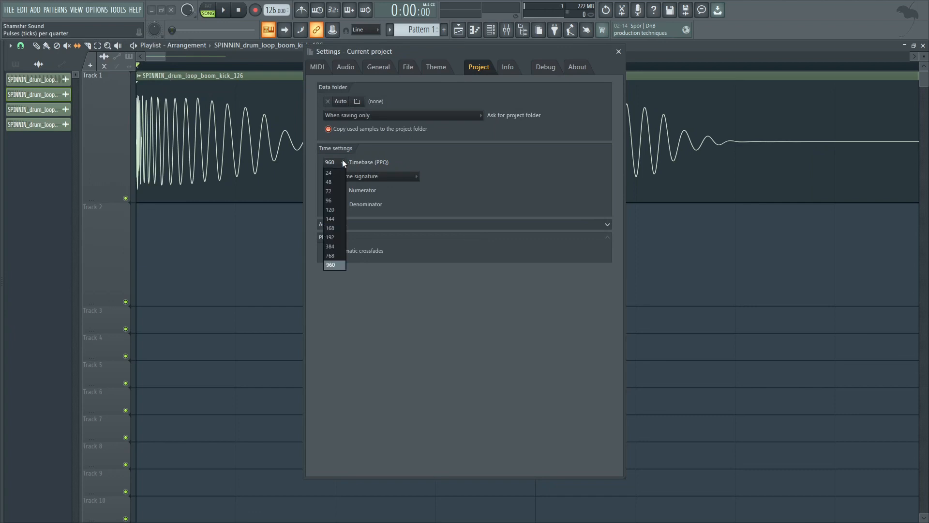
click(328, 201)
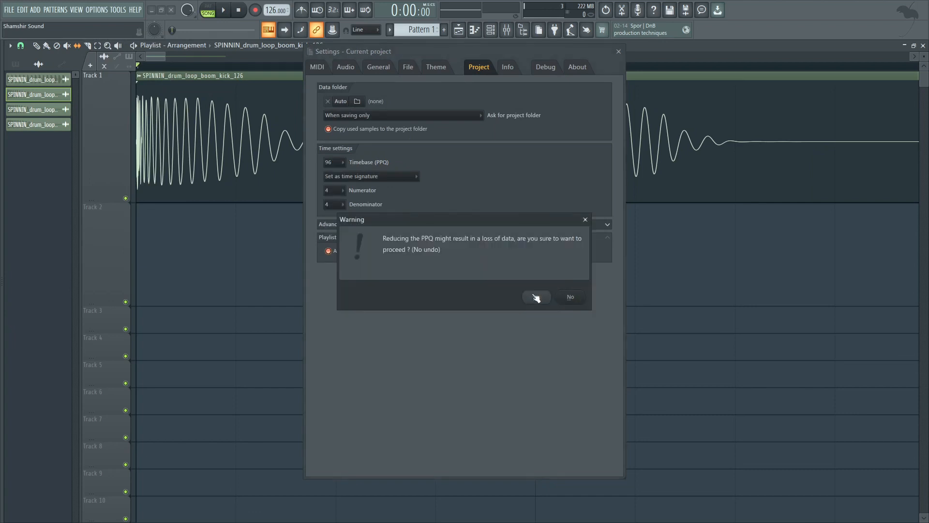
click(535, 296)
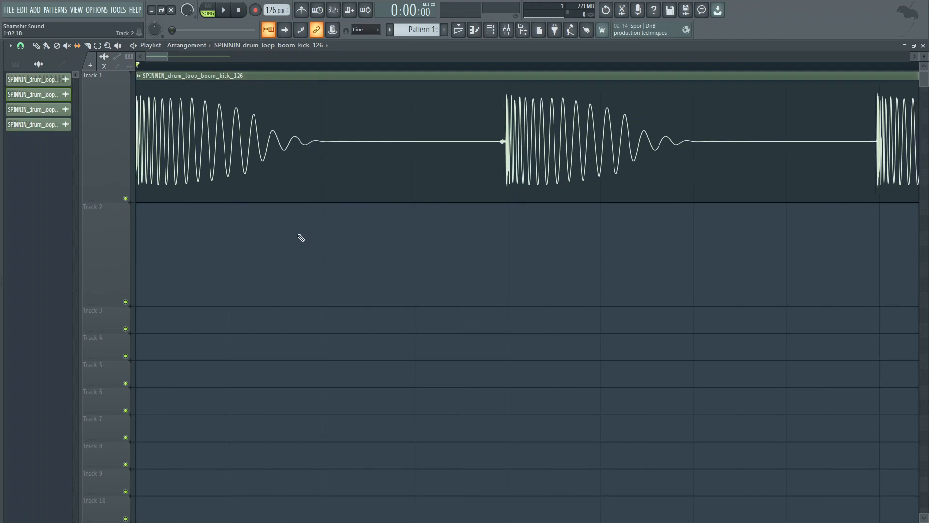
mouse_move(336, 261)
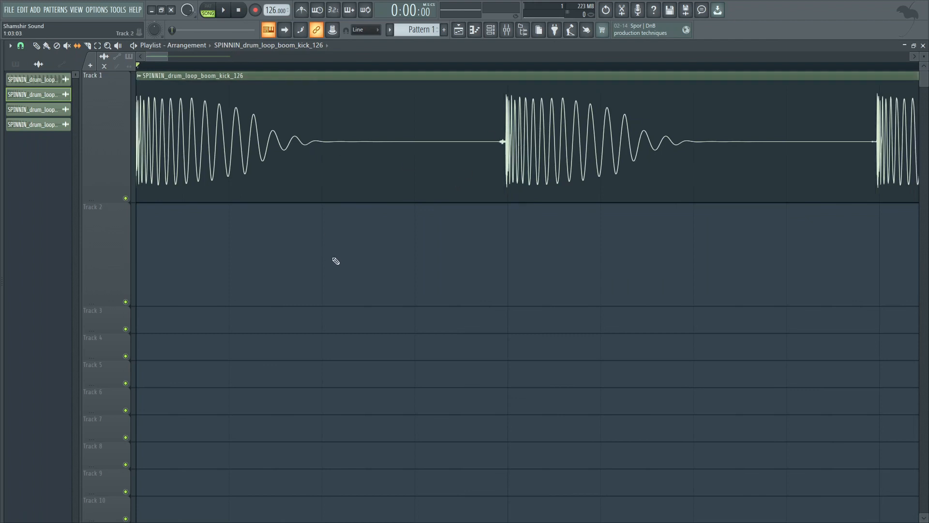